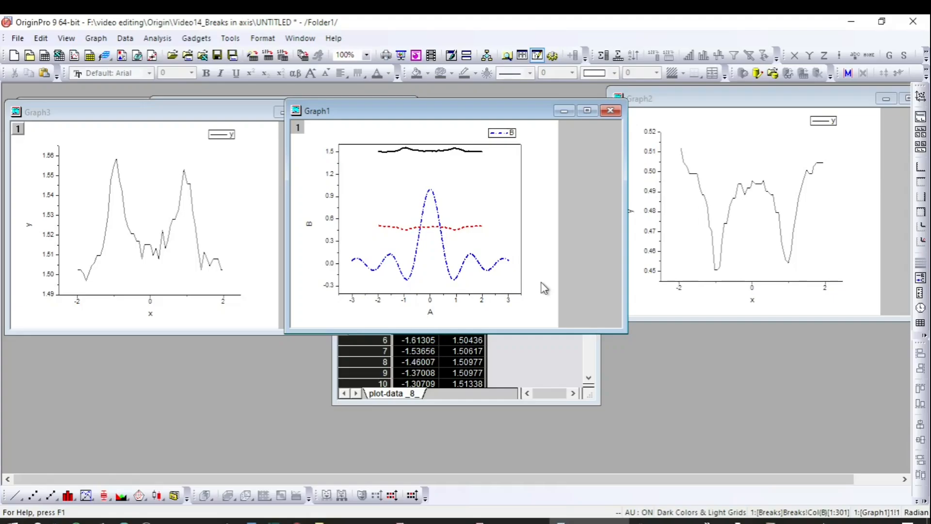
mouse_move(619, 282)
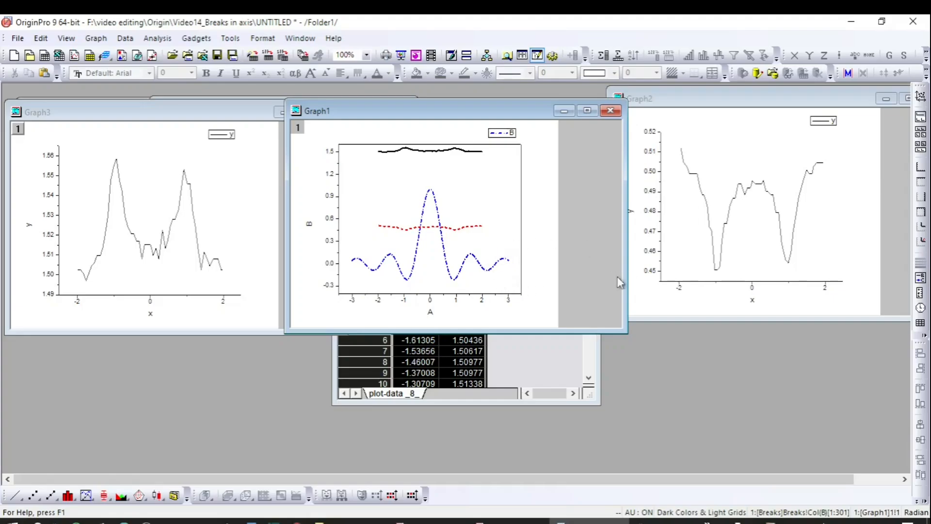
mouse_move(346, 203)
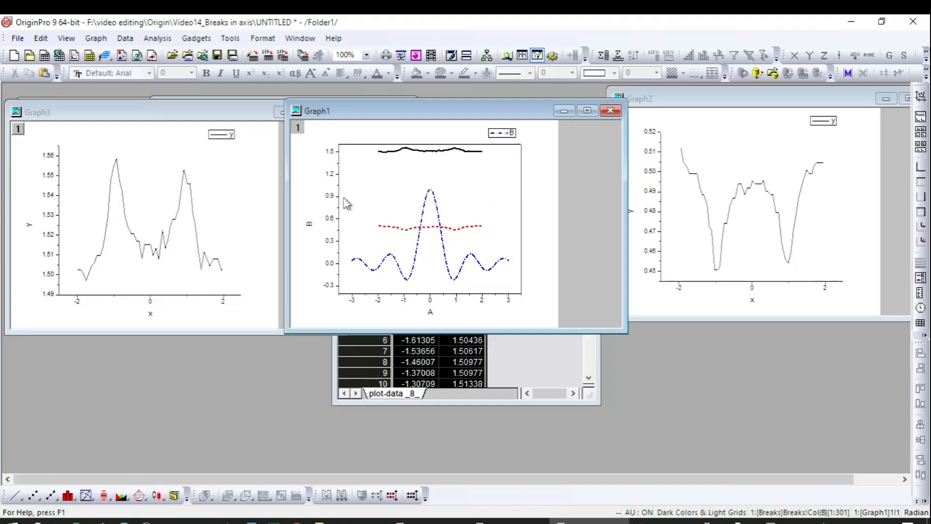
mouse_move(371, 207)
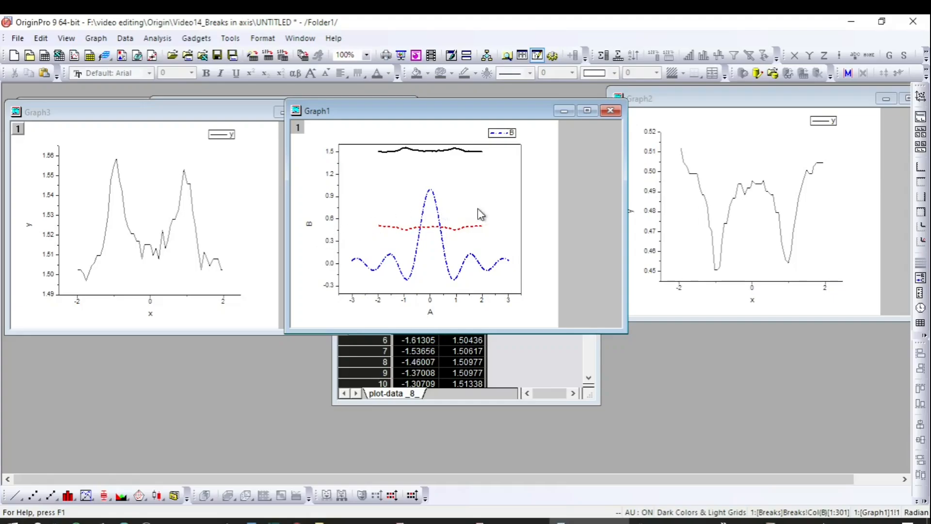
mouse_move(249, 230)
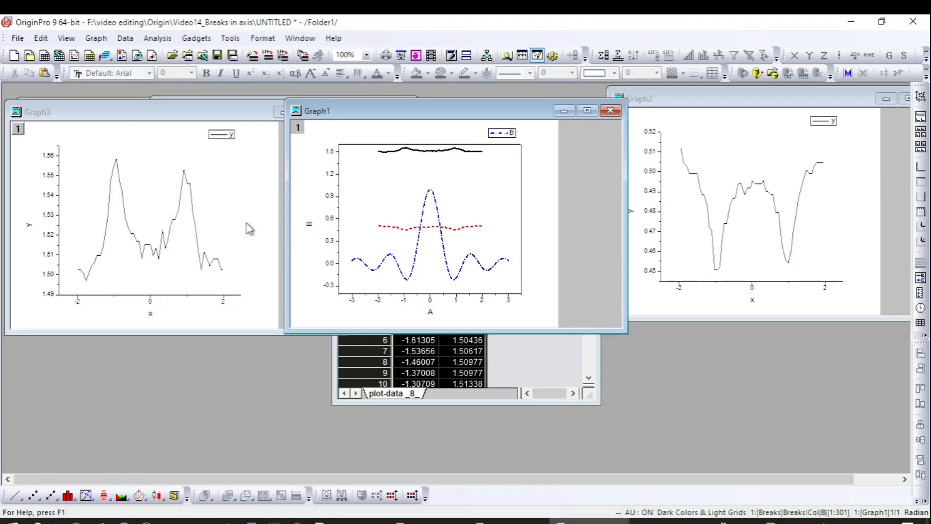
mouse_move(448, 199)
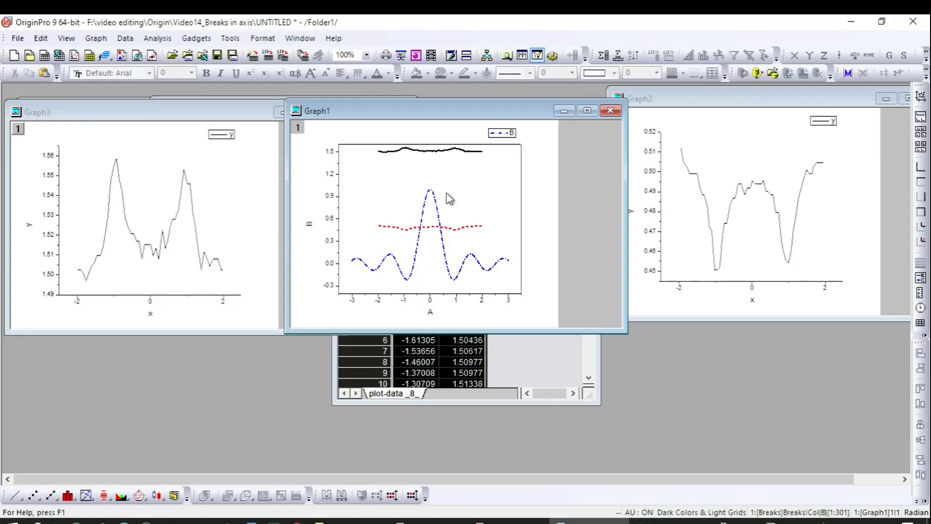
mouse_move(503, 209)
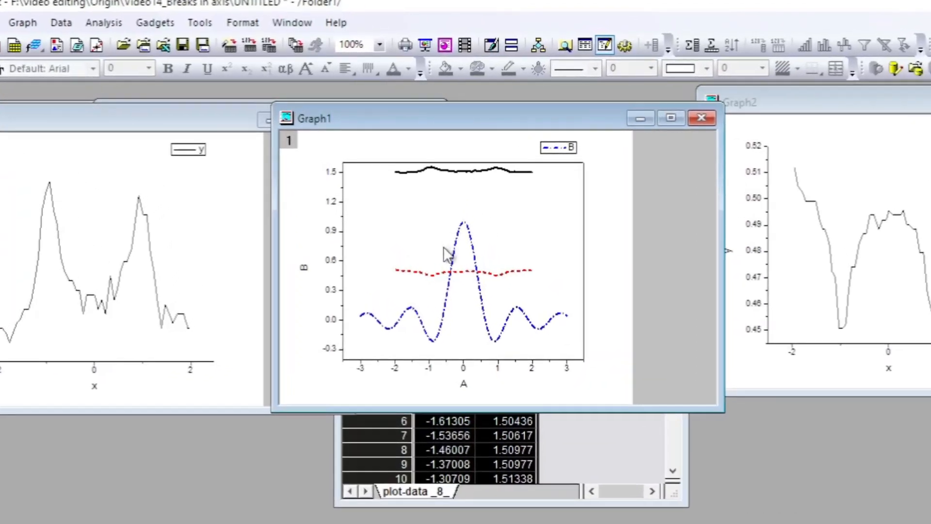
mouse_move(462, 181)
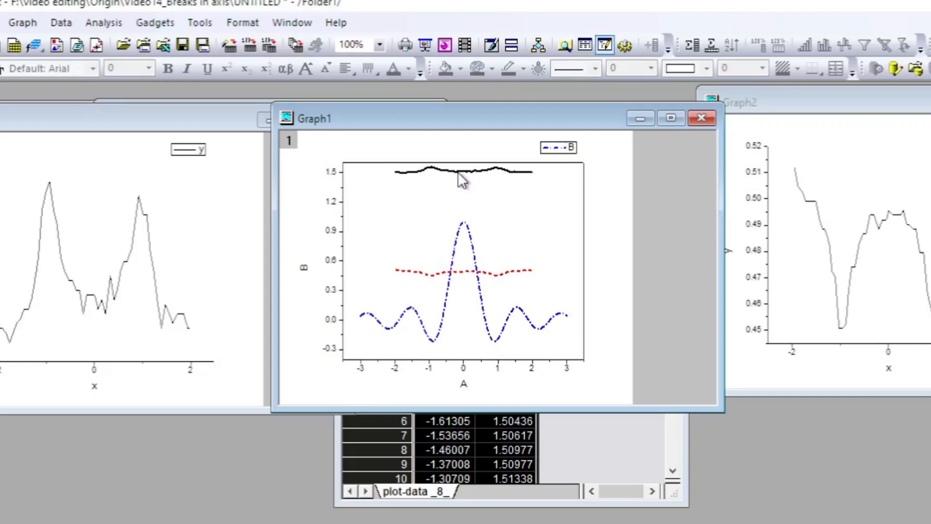
mouse_move(346, 209)
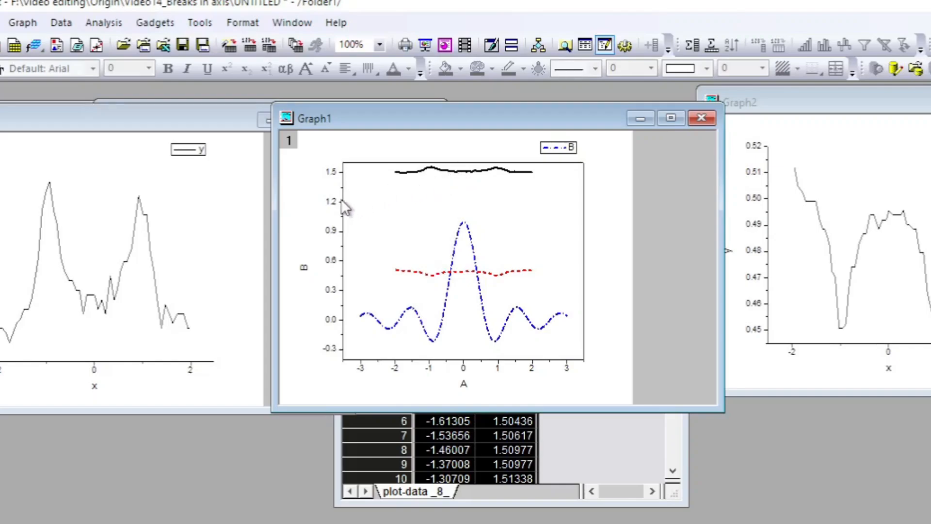
mouse_move(448, 181)
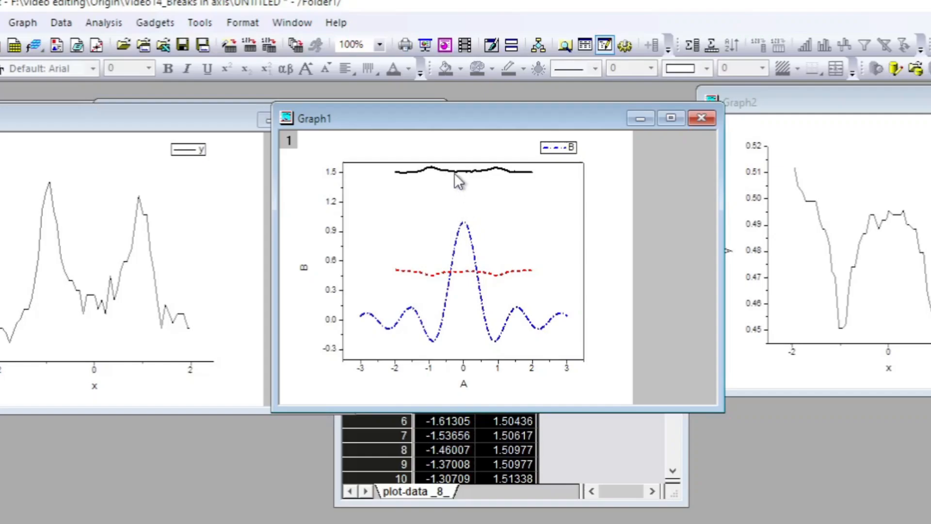
mouse_move(466, 198)
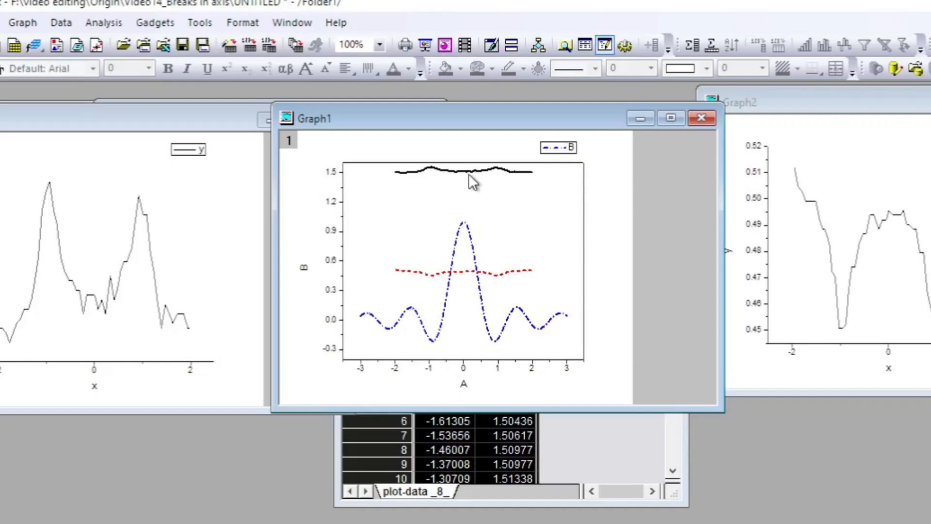
mouse_move(97, 212)
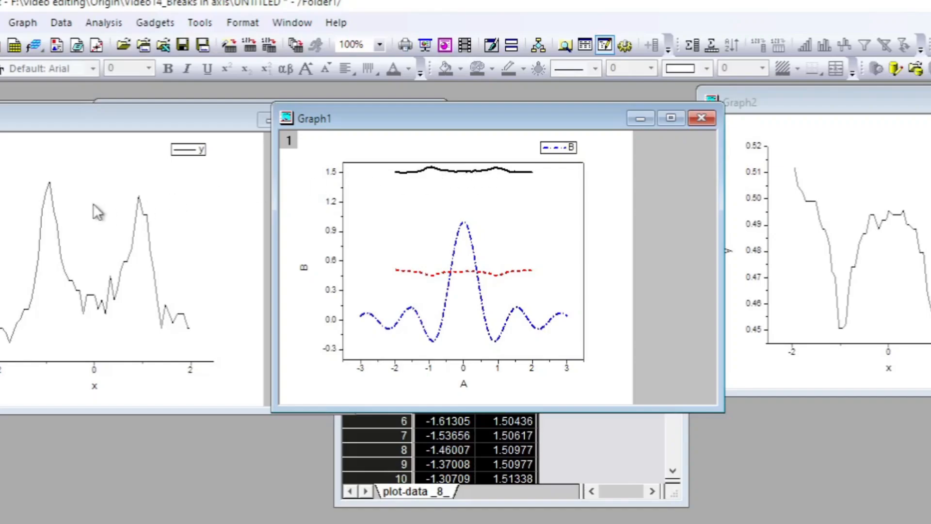
mouse_move(50, 183)
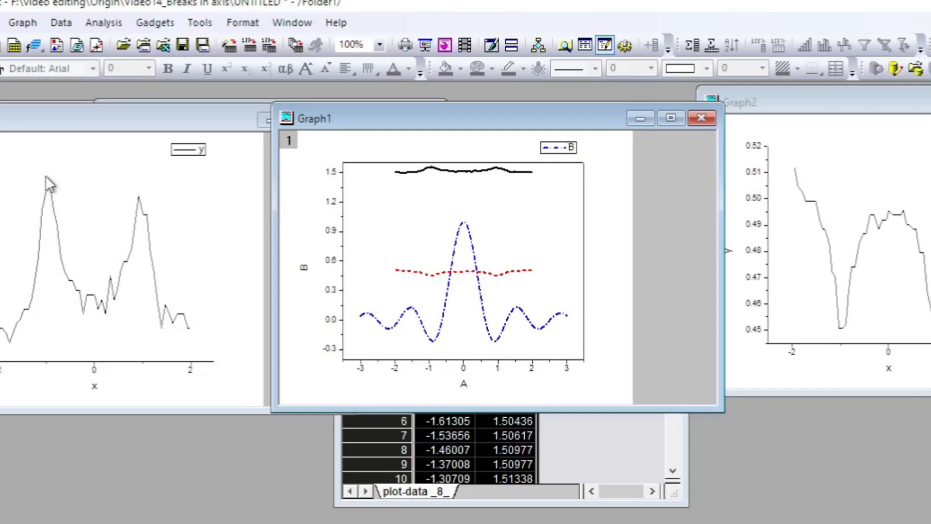
mouse_move(340, 333)
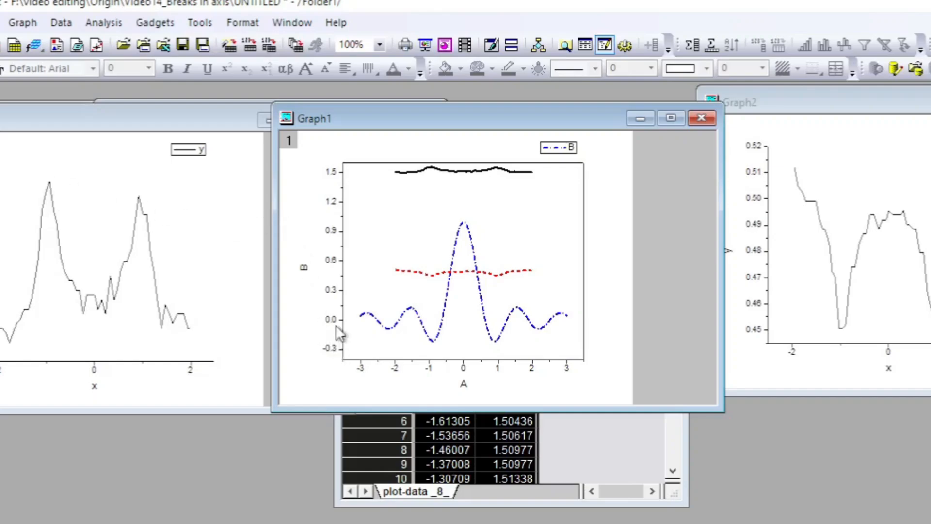
mouse_move(478, 183)
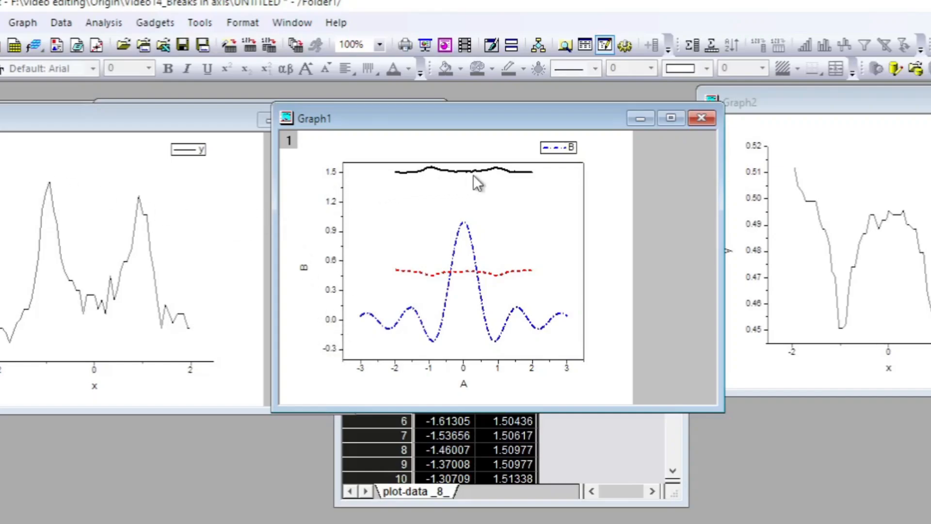
mouse_move(485, 180)
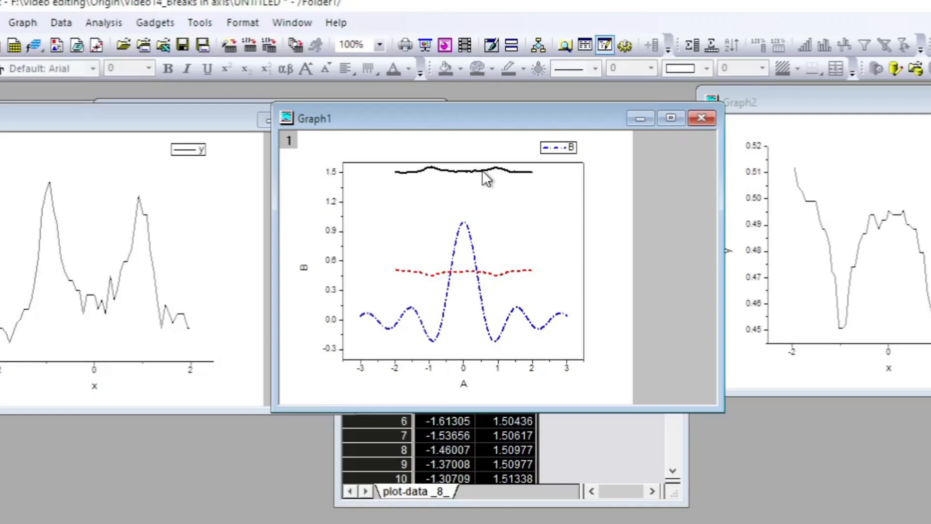
mouse_move(466, 281)
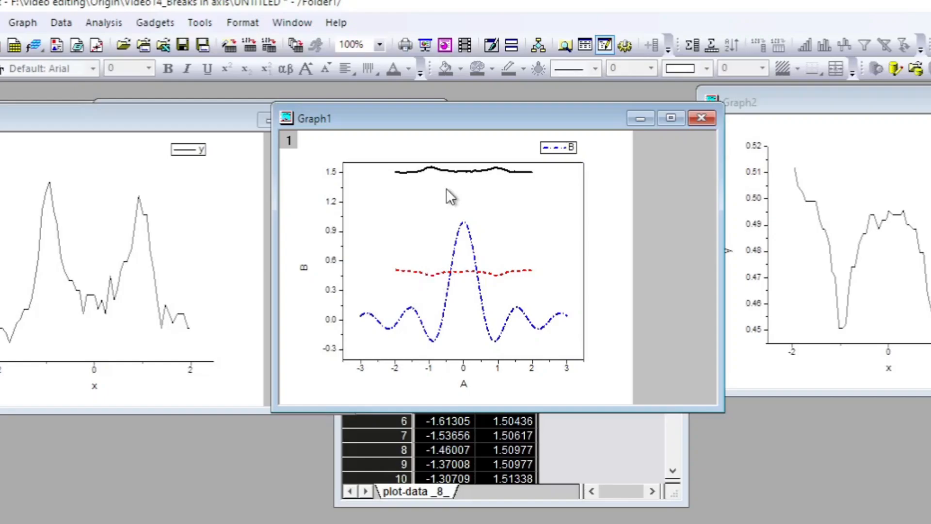
mouse_move(358, 228)
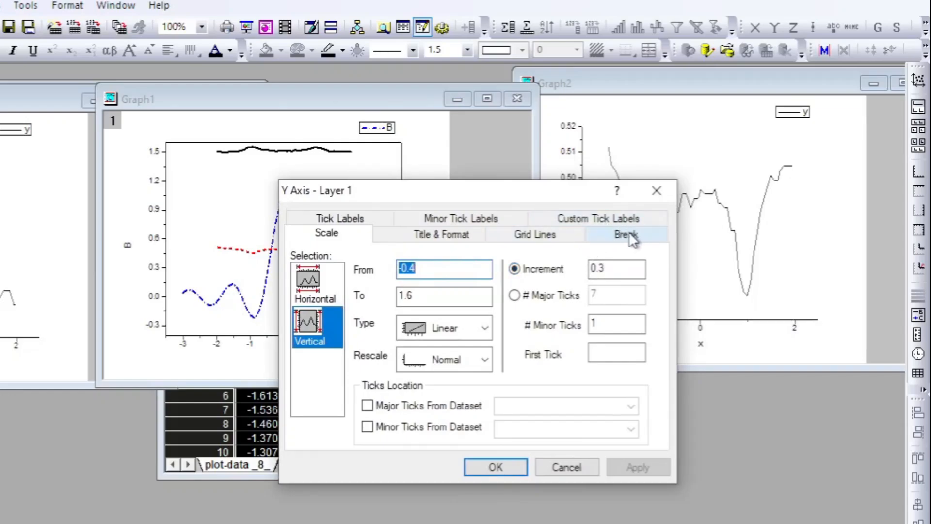
Step: Turn on Show Break for Graph1's Y axis, leaving the region at 0.1 to 1.1
left_click(625, 234)
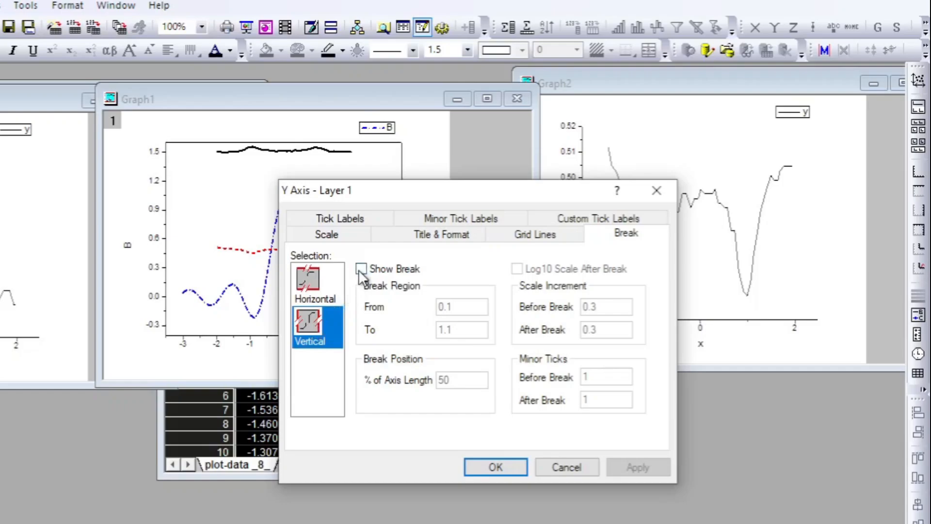
left_click(361, 268)
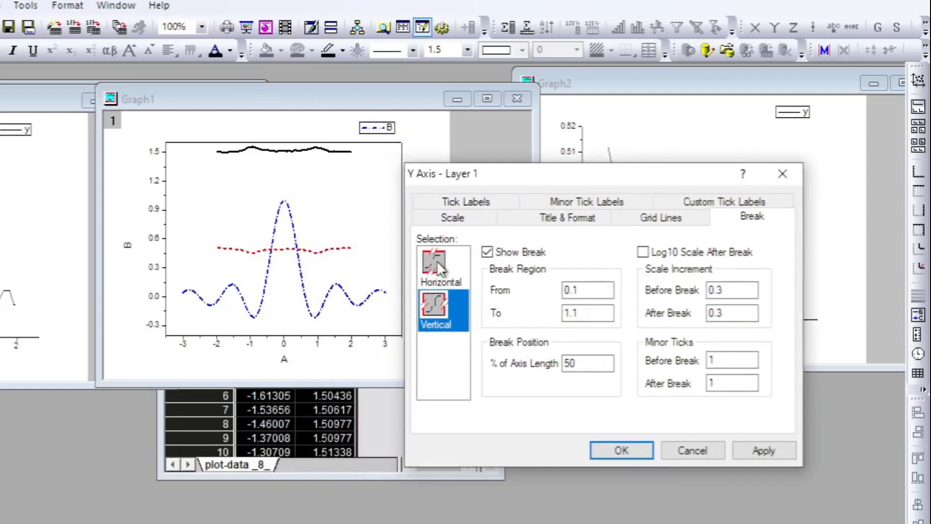
Step: Set the Y axis break region from 1.1 to 1.5 and apply it
left_click(441, 266)
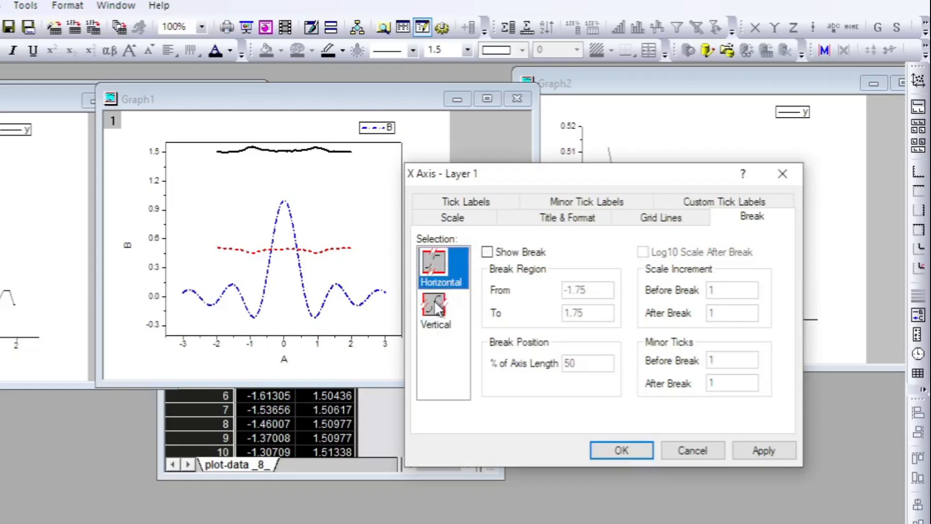
left_click(436, 309)
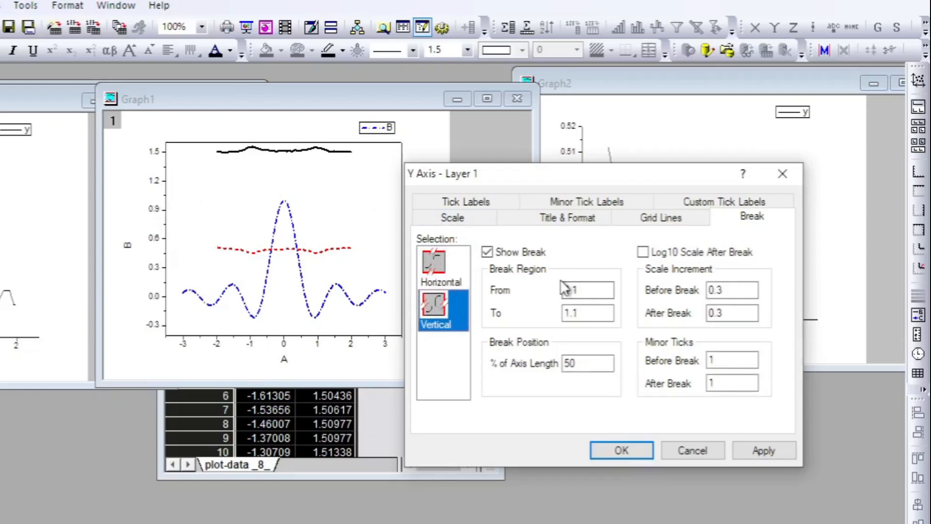
left_click(587, 290)
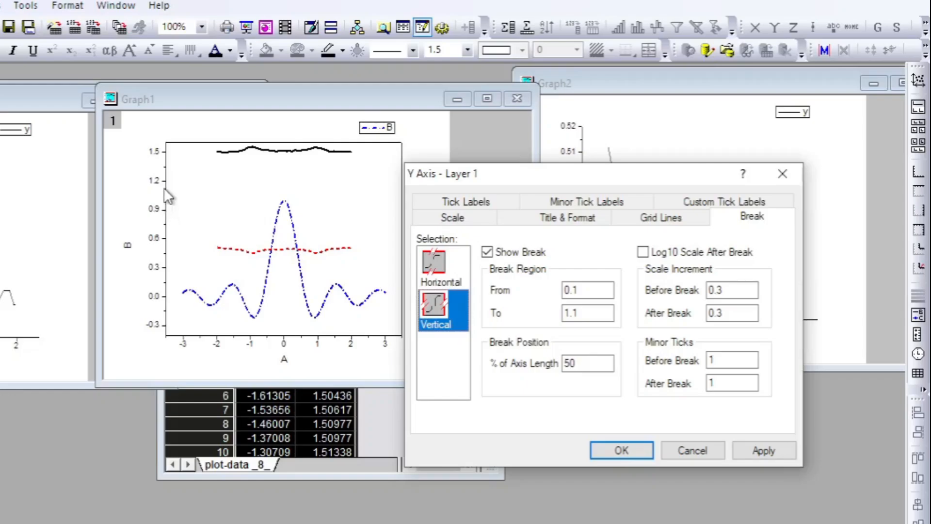
mouse_move(196, 190)
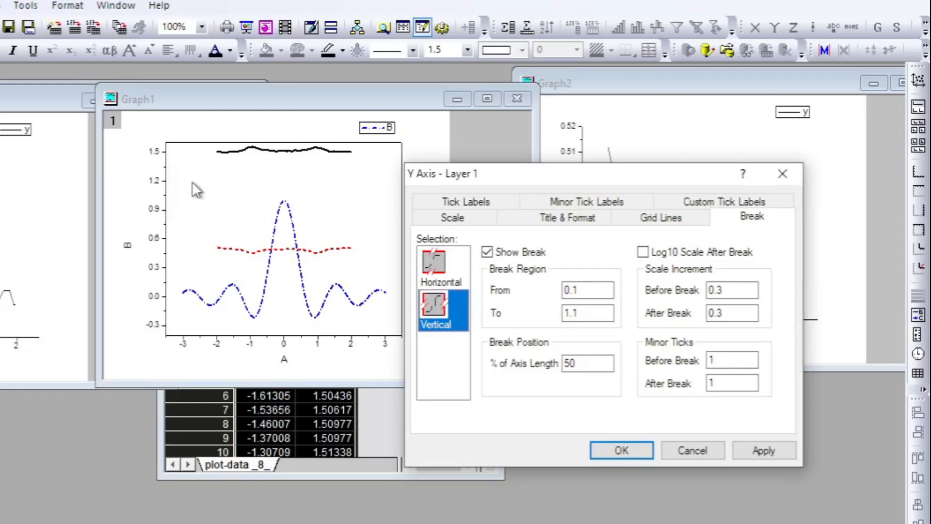
mouse_move(449, 194)
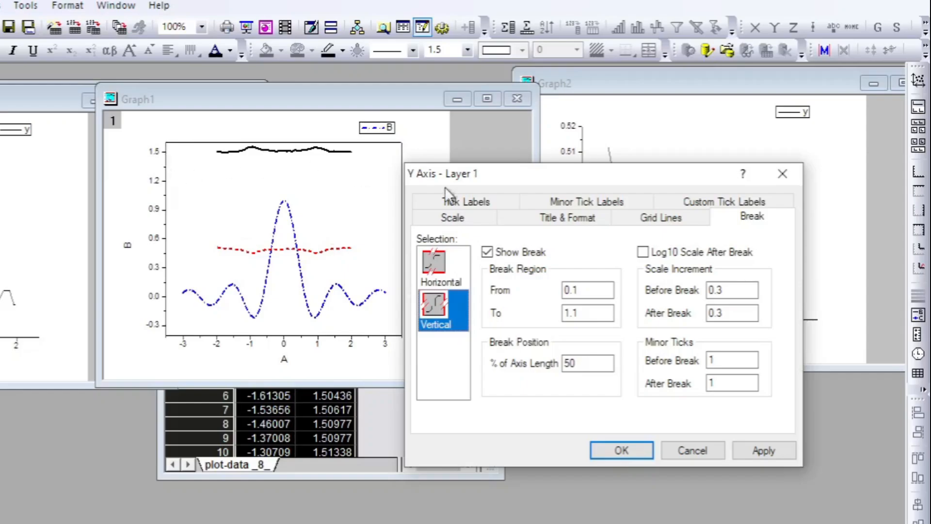
left_click(587, 291)
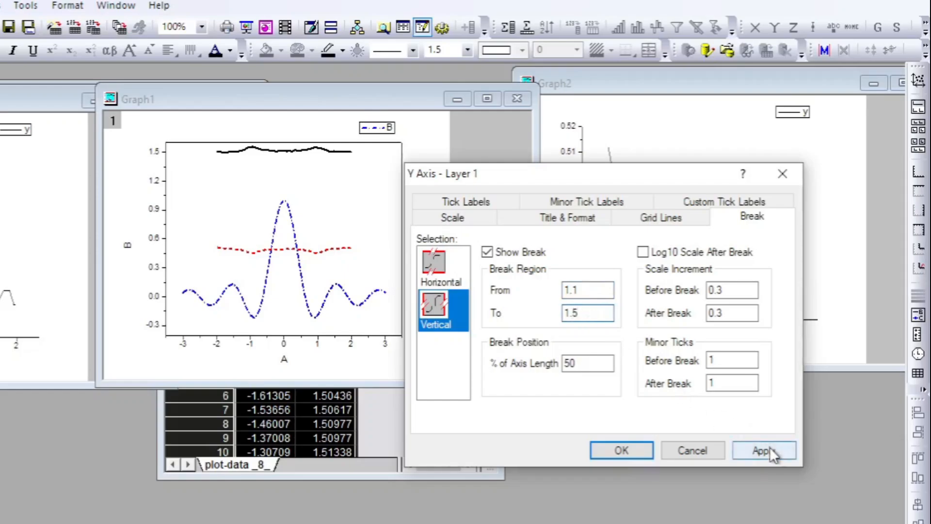
left_click(764, 451)
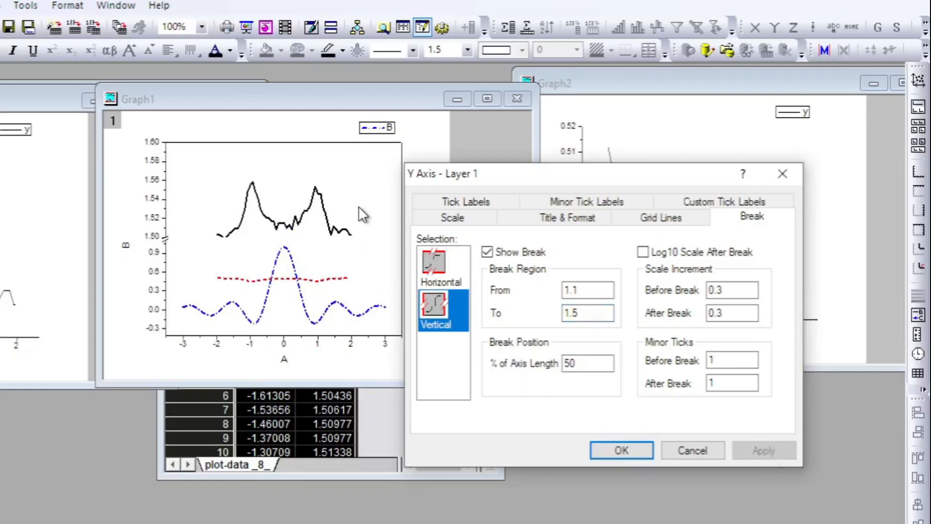
mouse_move(171, 233)
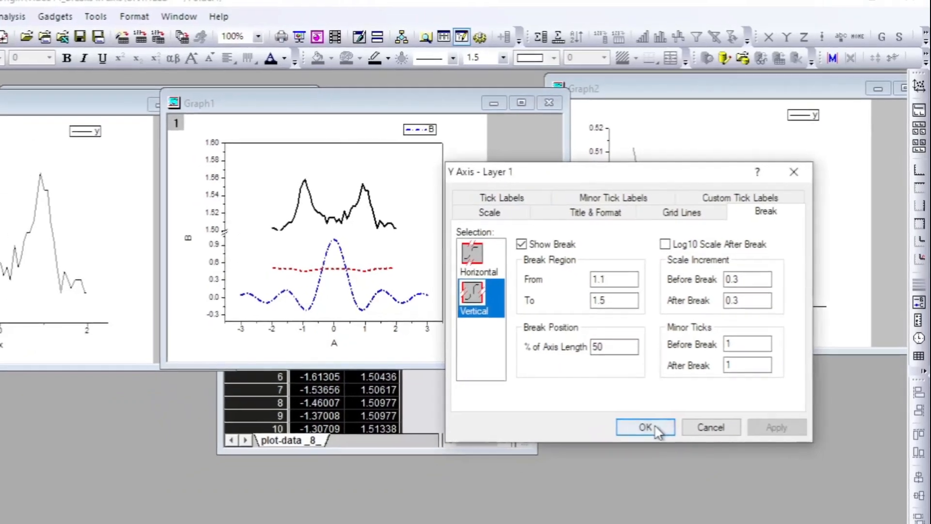
Step: Confirm the Y axis break and dismiss Plot Details without changes
left_click(644, 426)
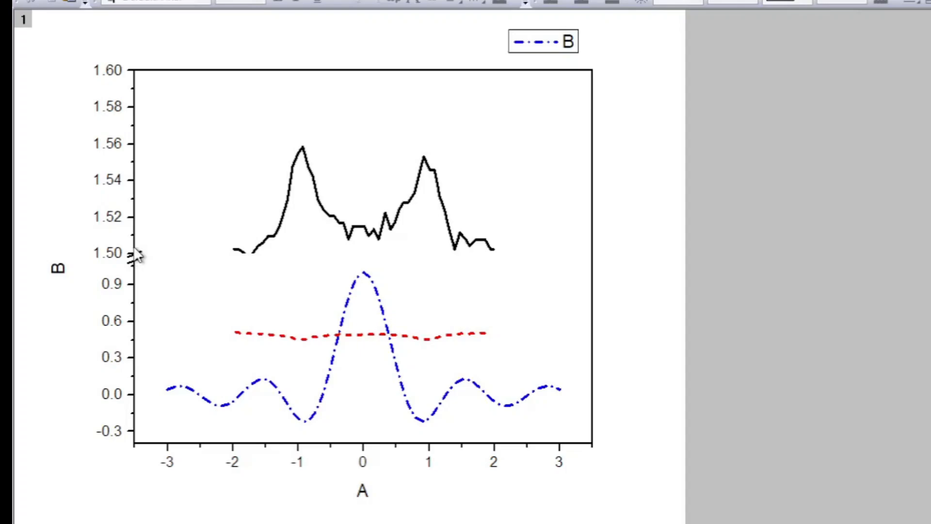
mouse_move(368, 222)
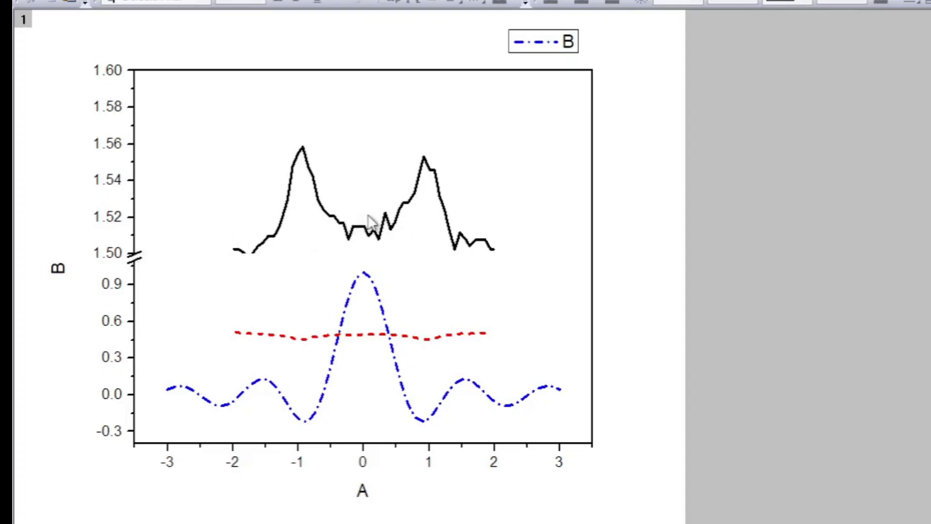
mouse_move(134, 228)
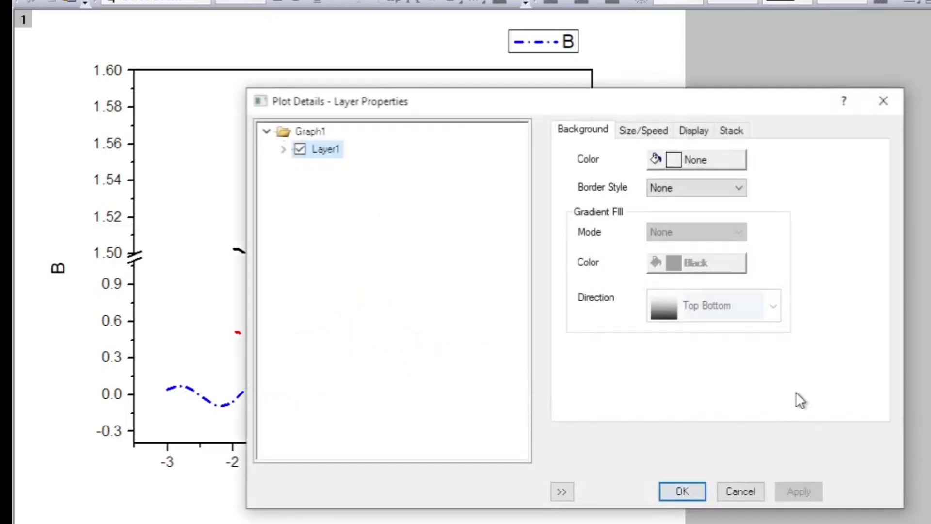
left_click(680, 492)
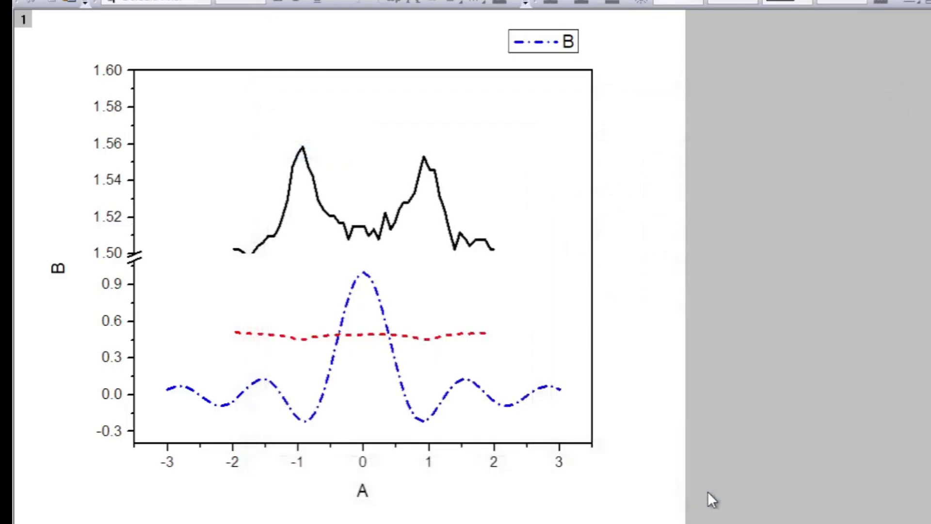
mouse_move(139, 248)
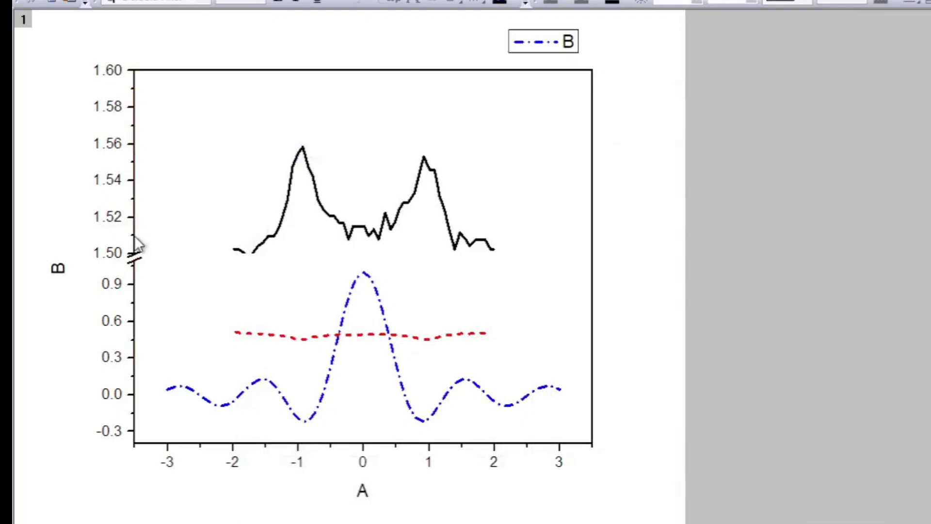
Step: Set Y axis break tick increments to 0.03 after the break and 0.3 before it
double_click(110, 252)
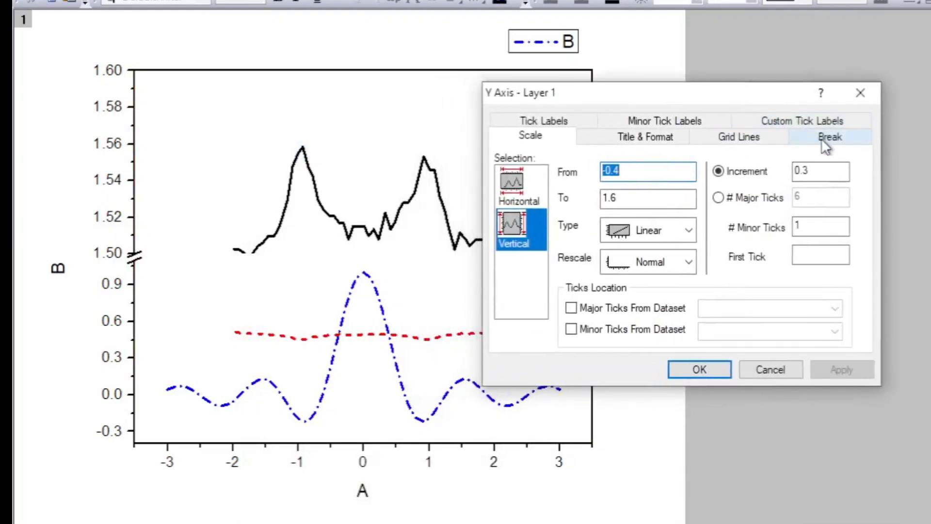
left_click(830, 136)
type("0.03")
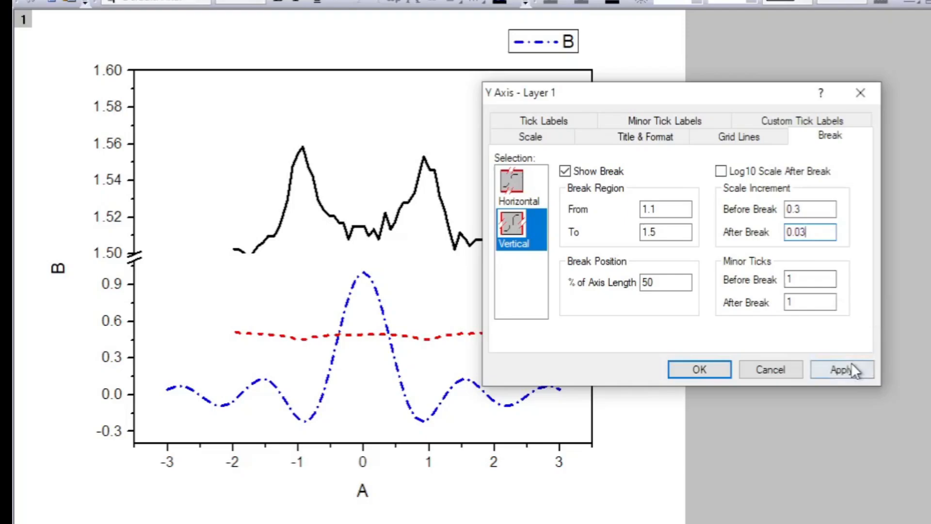
left_click(841, 369)
type("5")
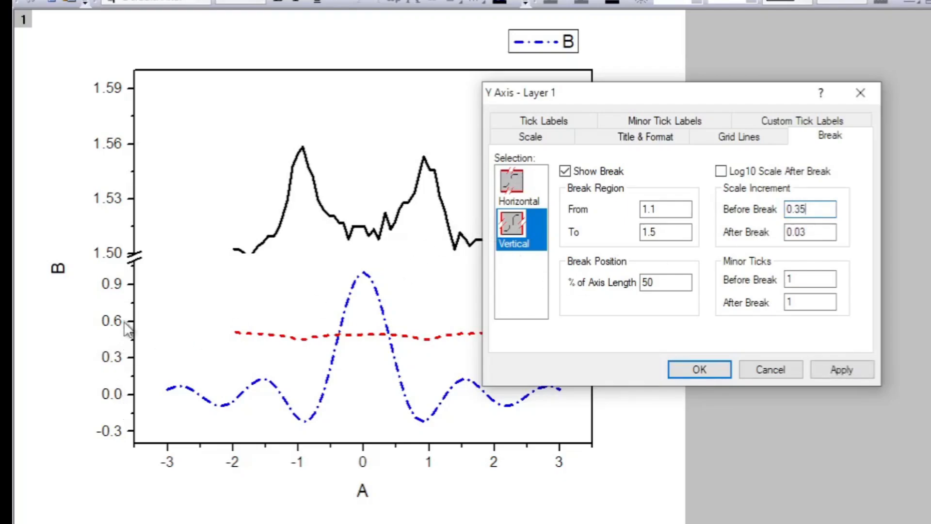
mouse_move(844, 356)
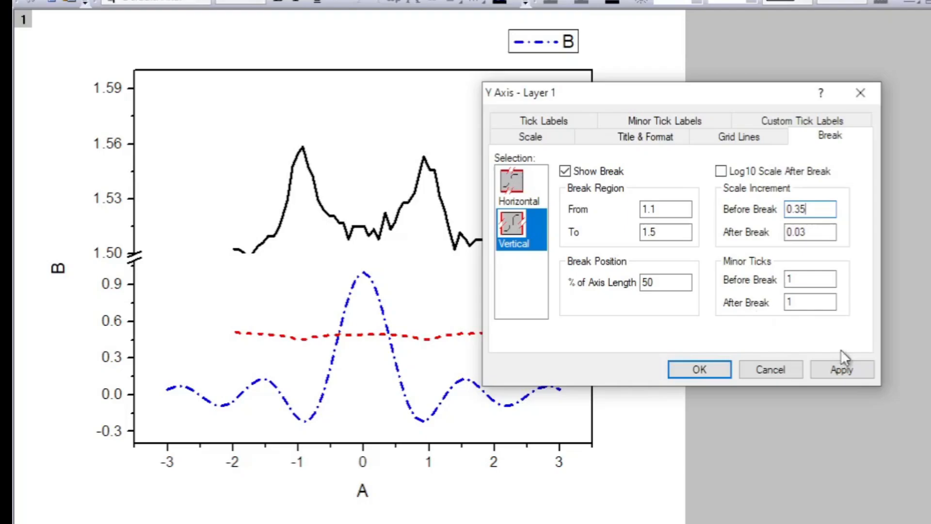
left_click(841, 368)
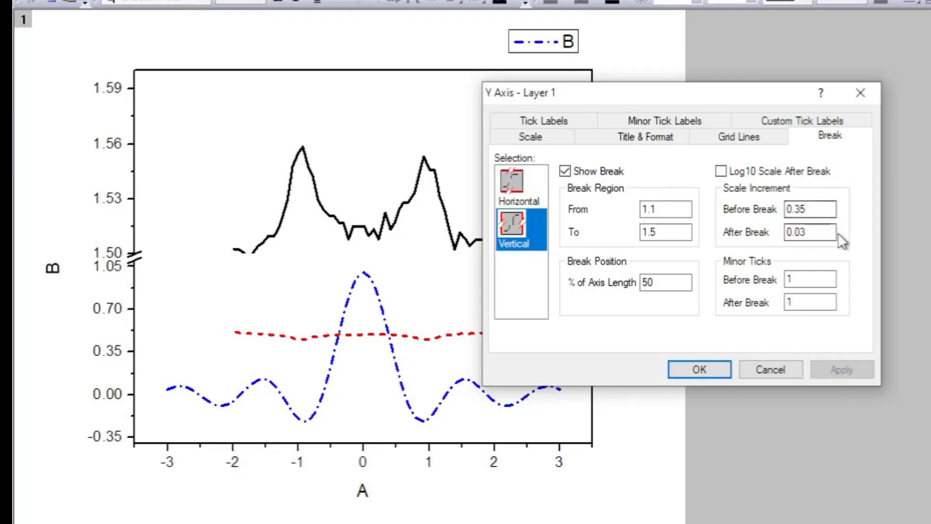
type("0.3")
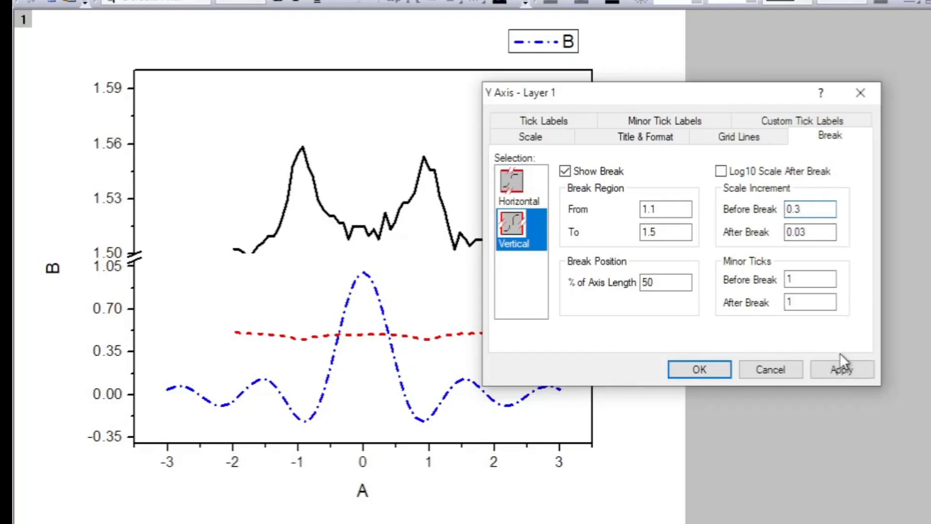
left_click(842, 369)
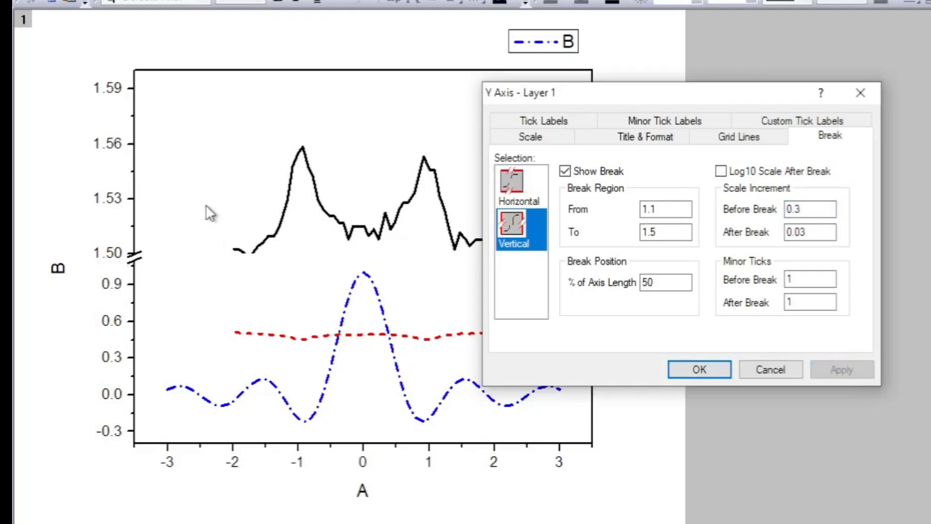
mouse_move(710, 96)
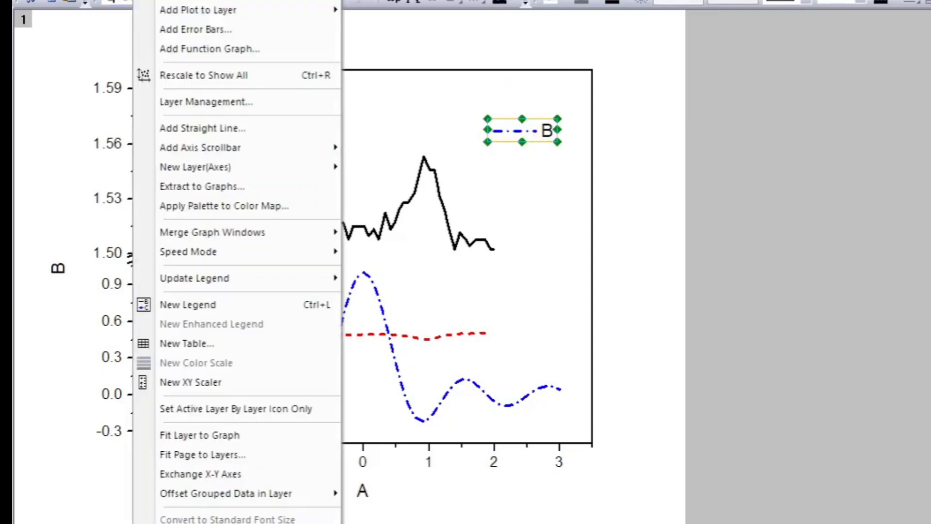
mouse_move(194, 277)
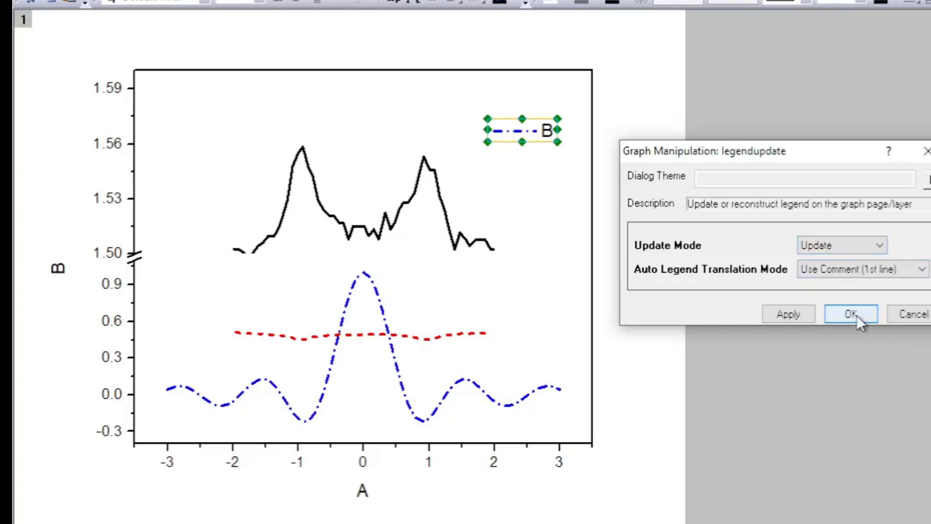
Step: Update the legend so it shows B and both y curves
left_click(850, 314)
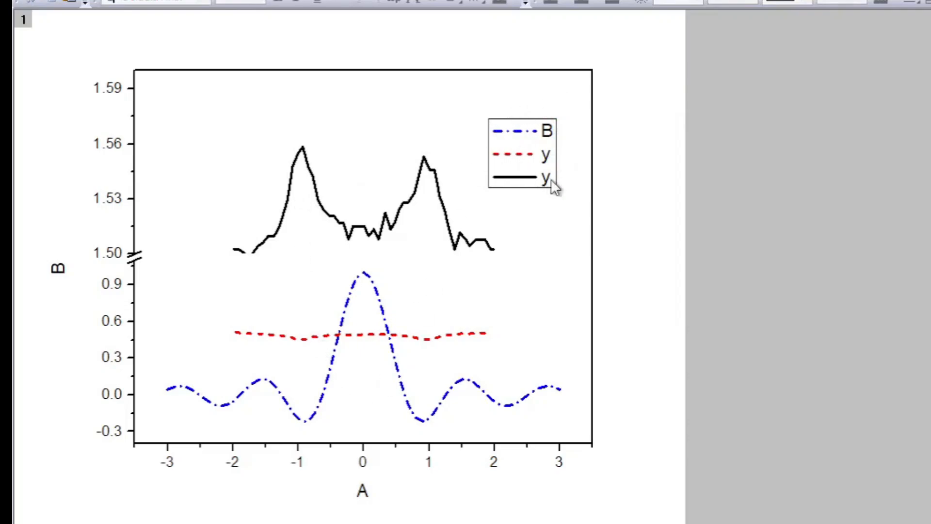
mouse_move(164, 240)
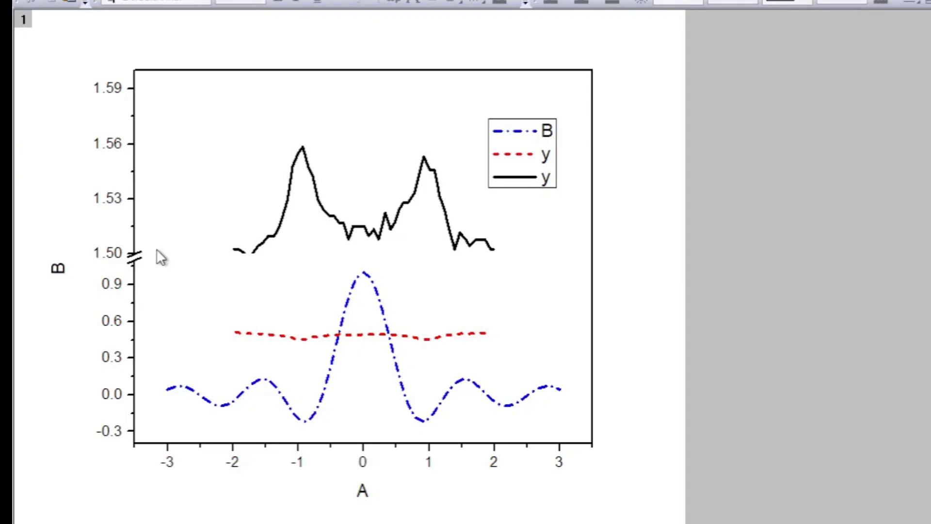
mouse_move(534, 339)
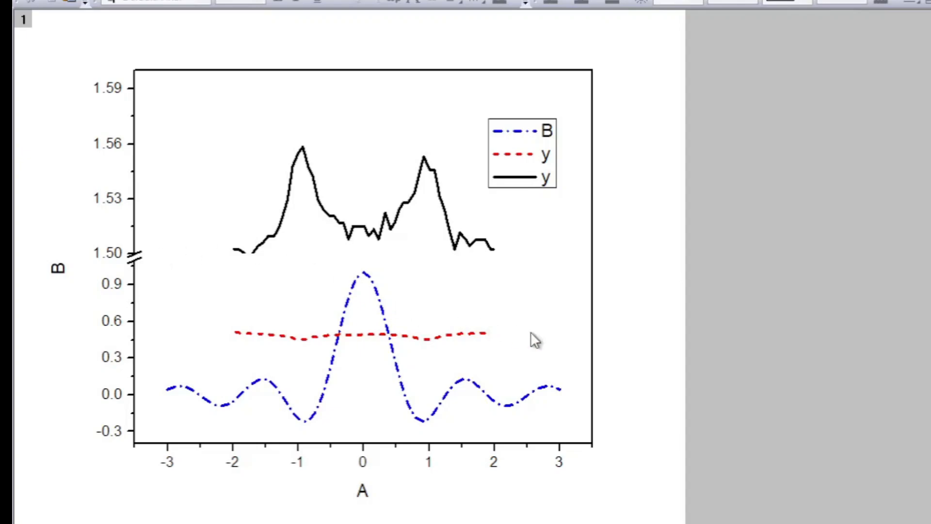